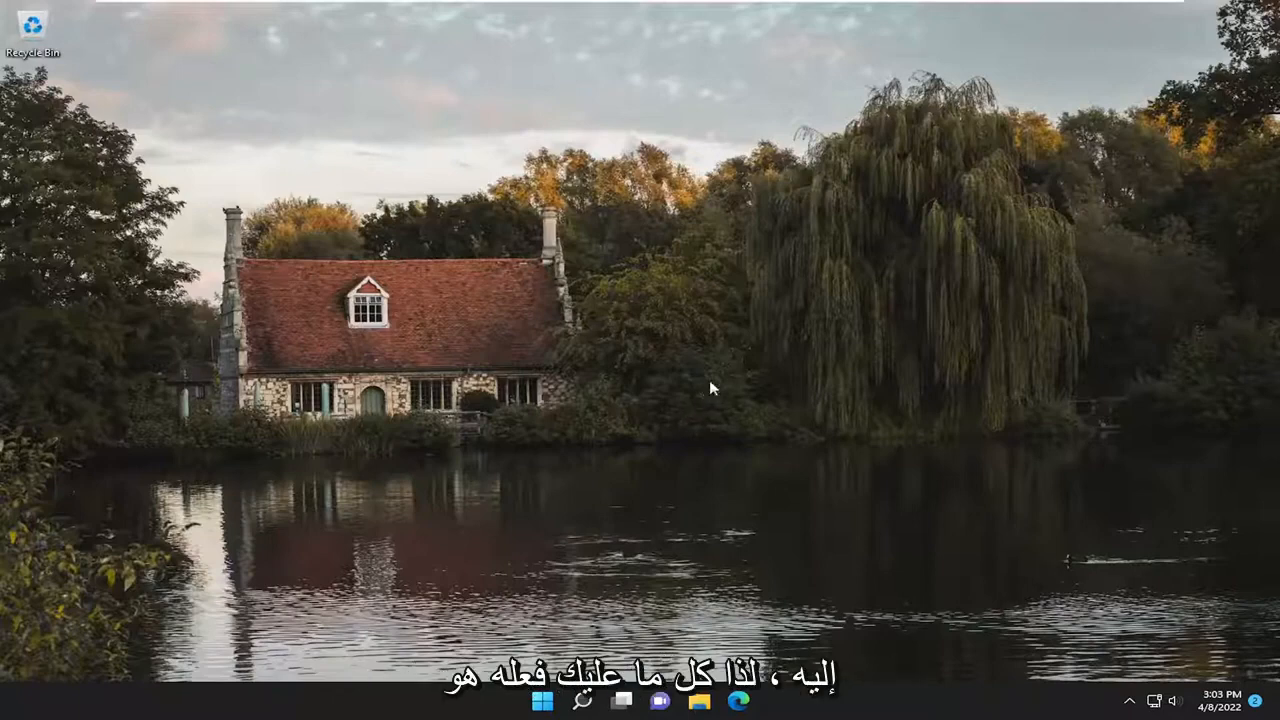
Step: Search Windows for 'troubleshoot' and open Troubleshoot settings
left_click(582, 700)
type("troubleshoot")
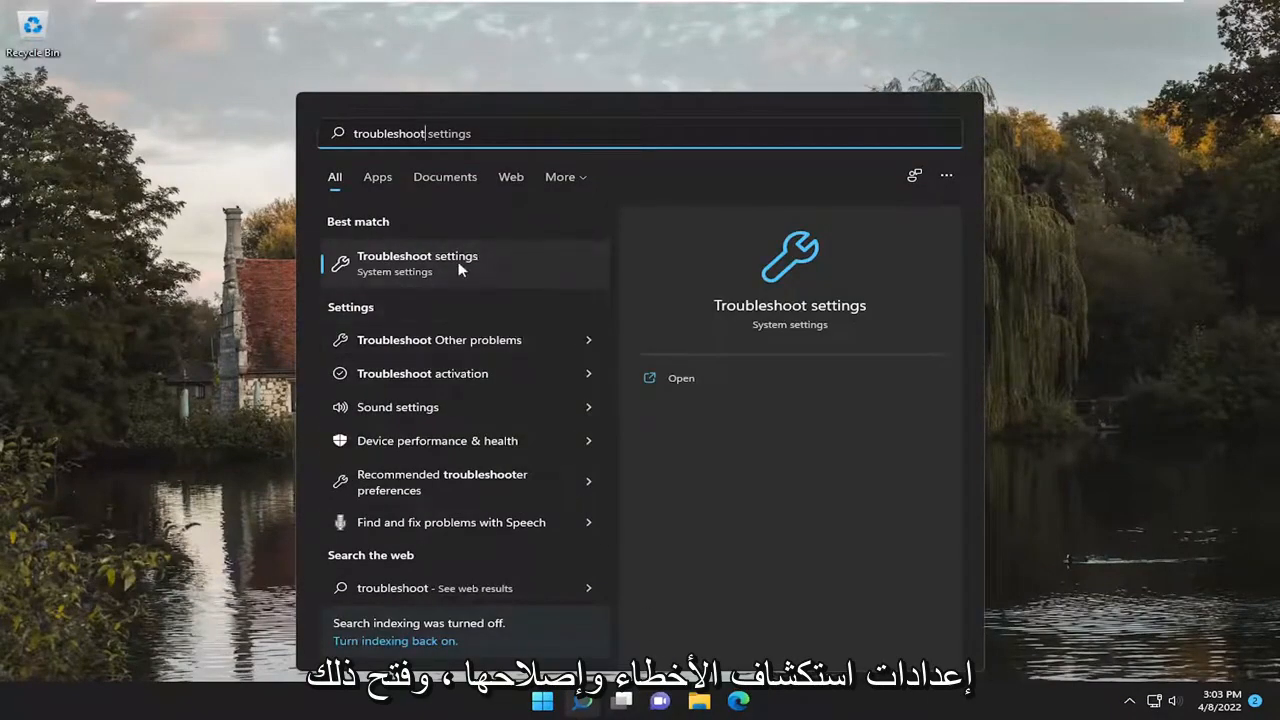
left_click(417, 256)
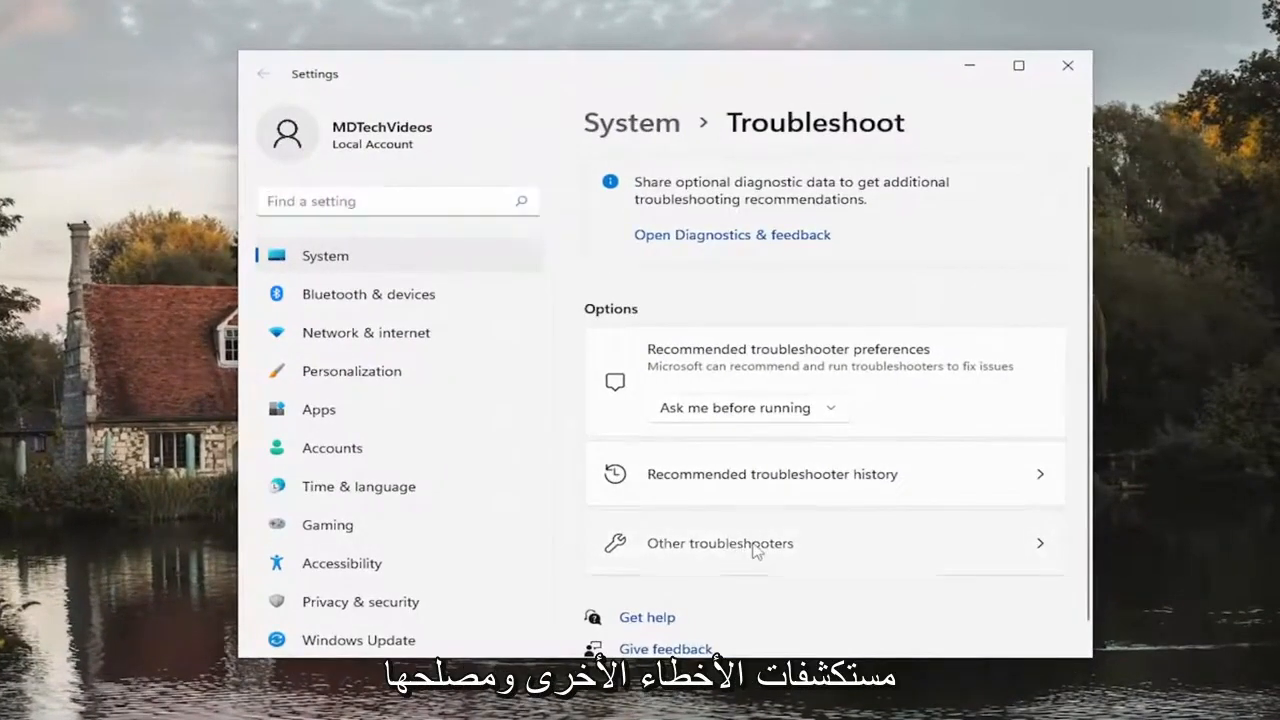
Step: Run the Windows Update troubleshooter from Other troubleshooters
left_click(719, 543)
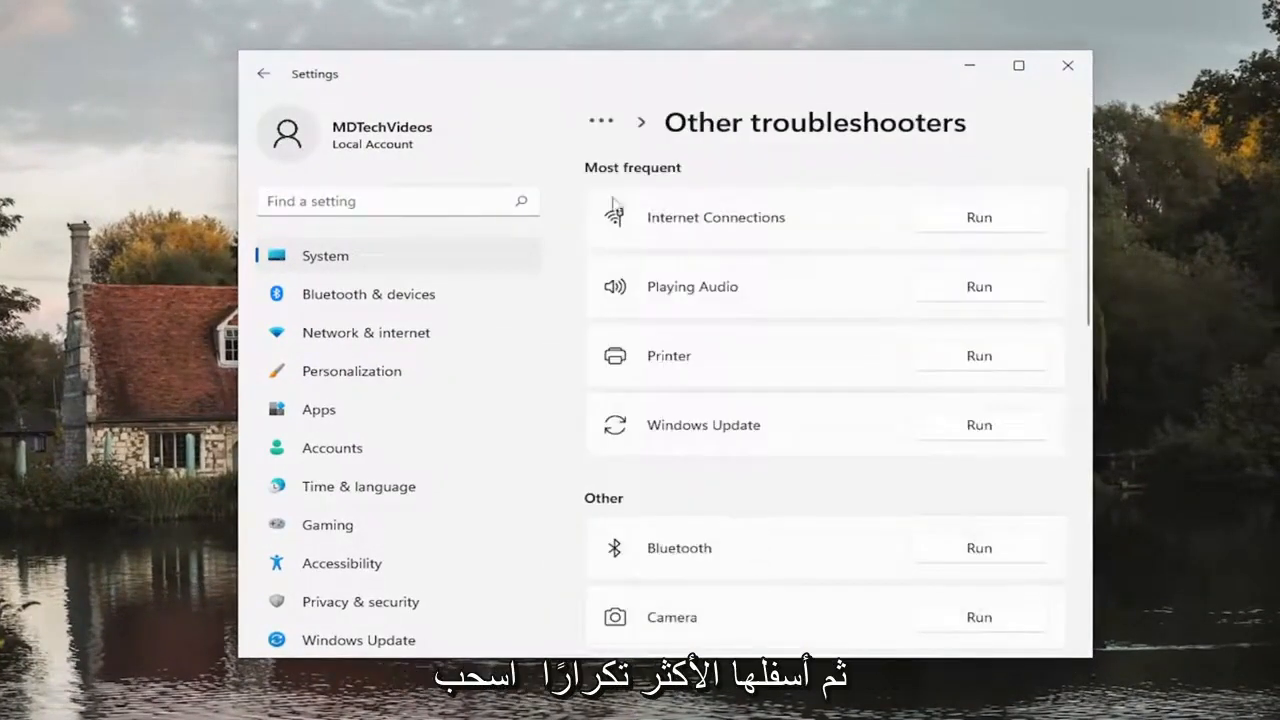
mouse_move(945, 425)
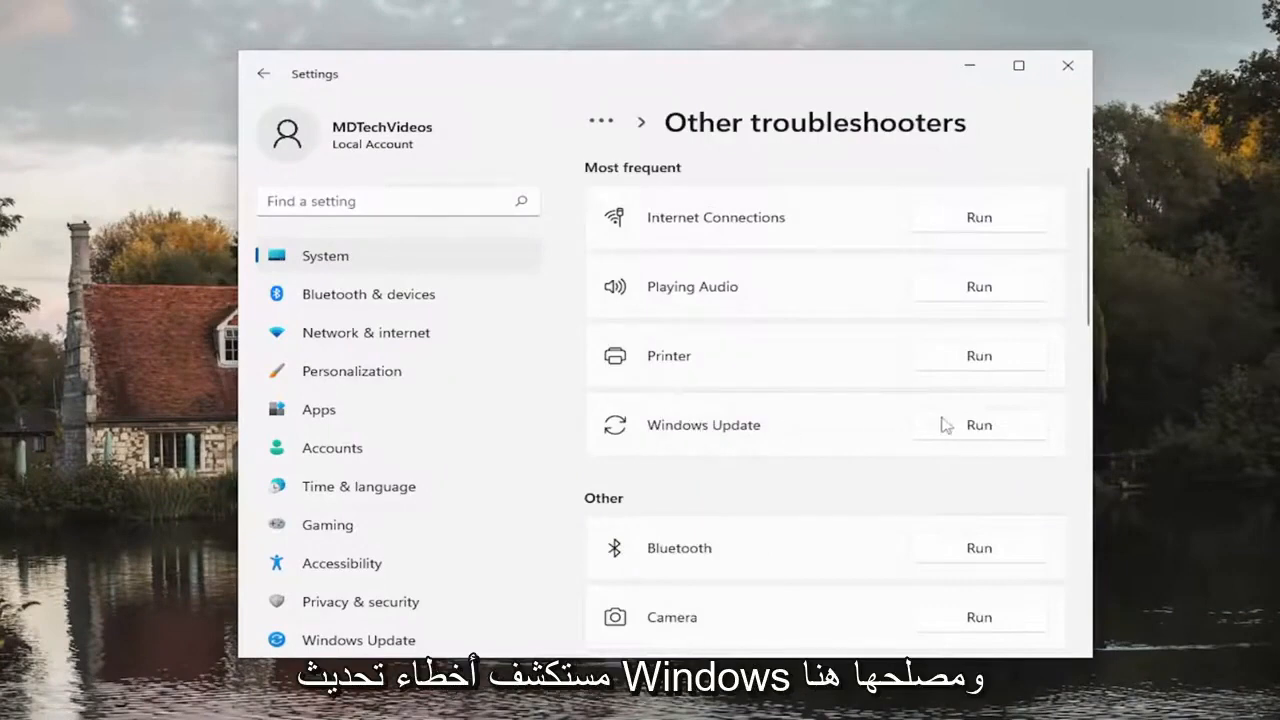
left_click(978, 424)
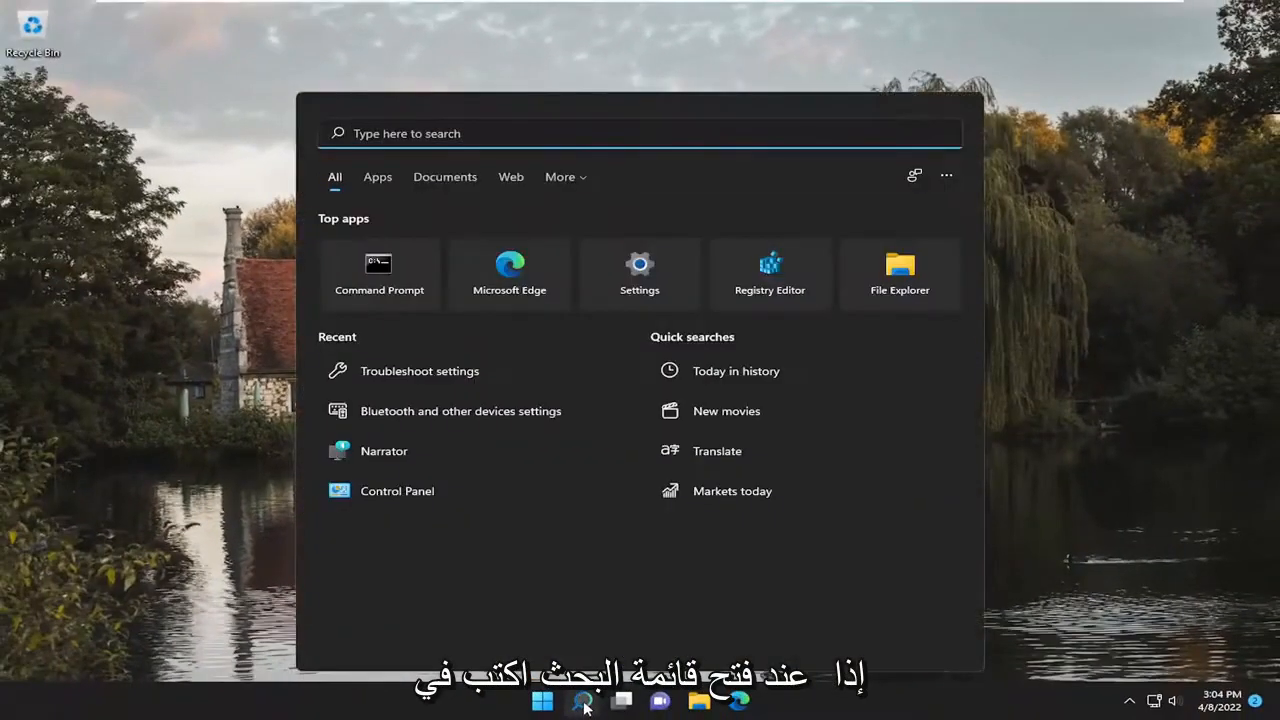
Step: Search 'cmd' and launch Command Prompt as administrator, approving the UAC prompt
type("cmd")
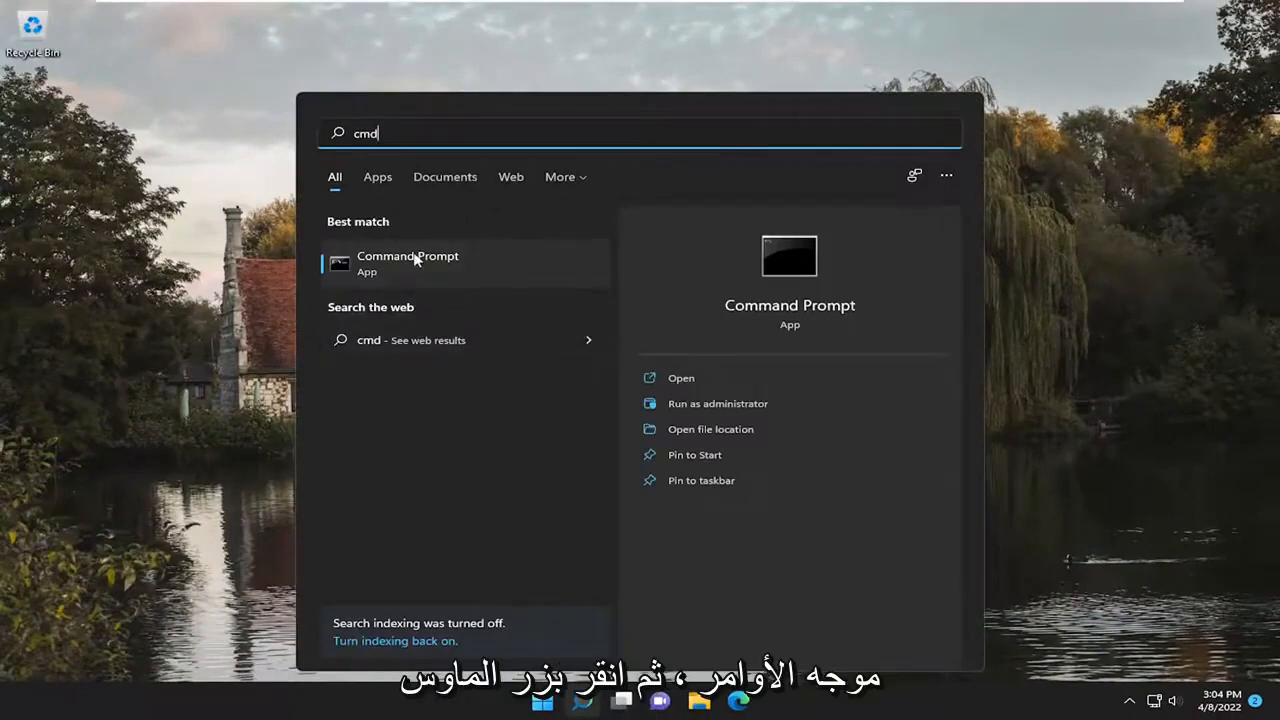
left_click(717, 403)
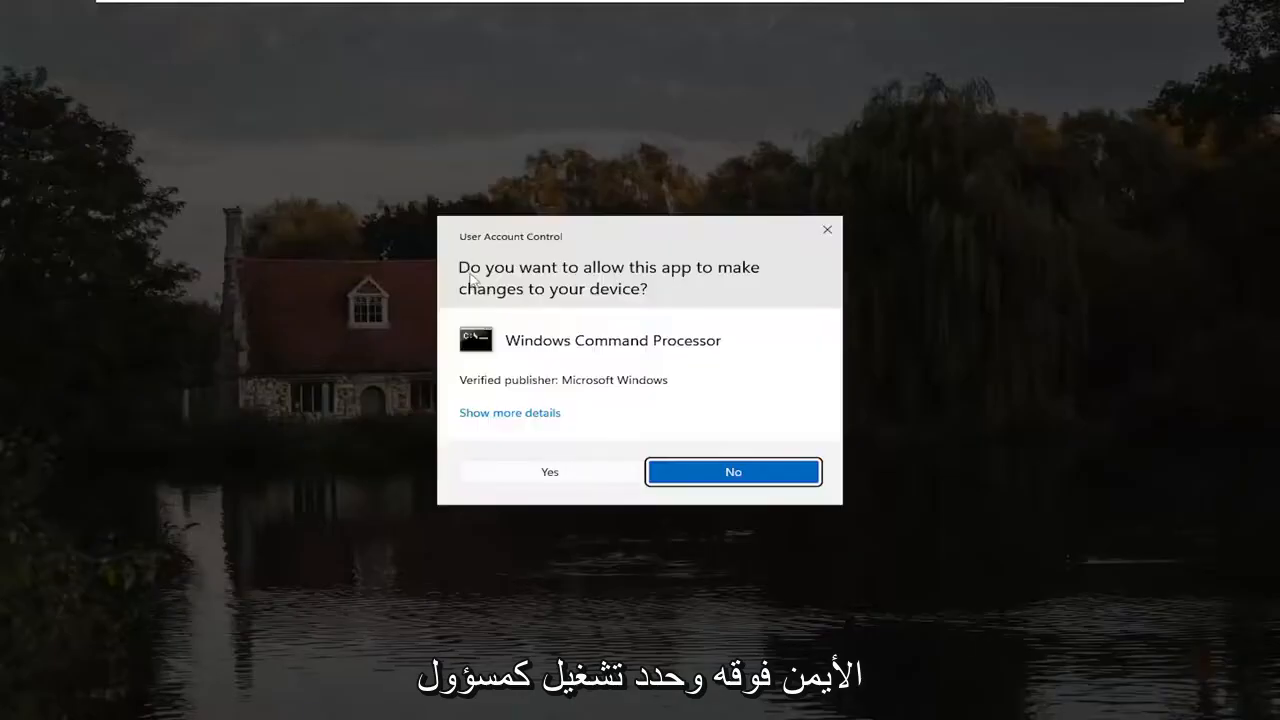
mouse_move(643, 166)
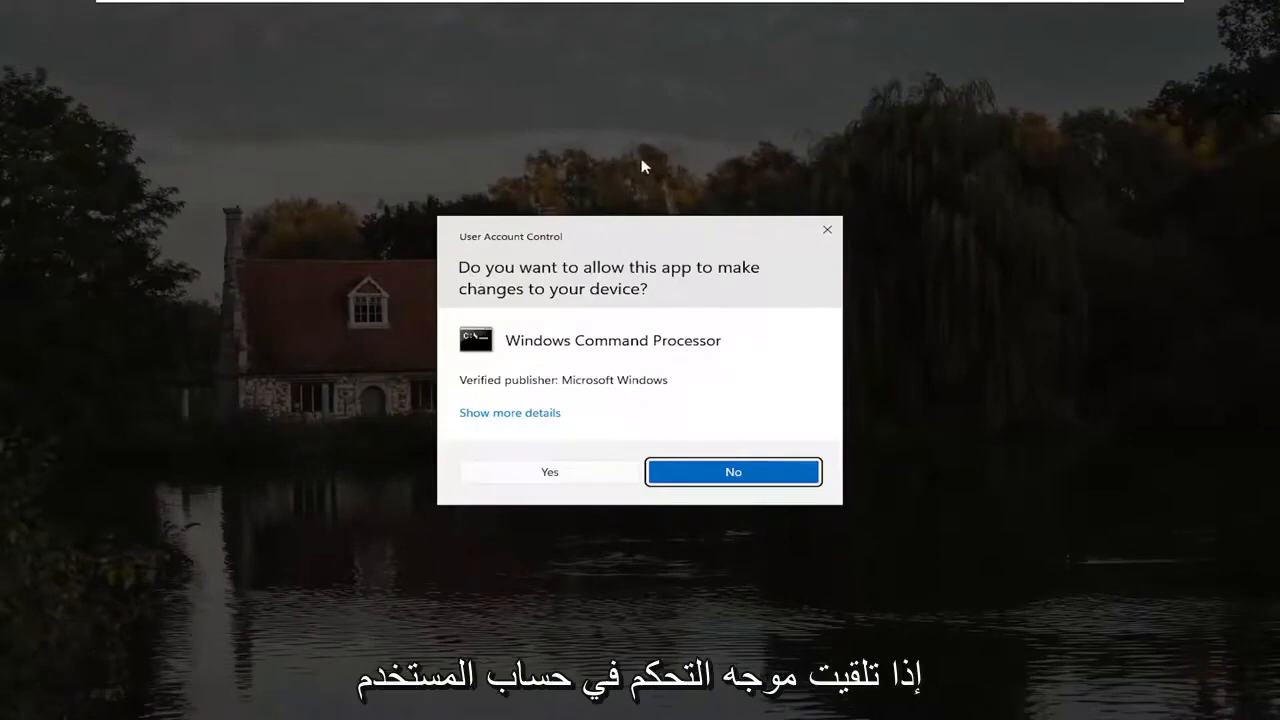
left_click(549, 471)
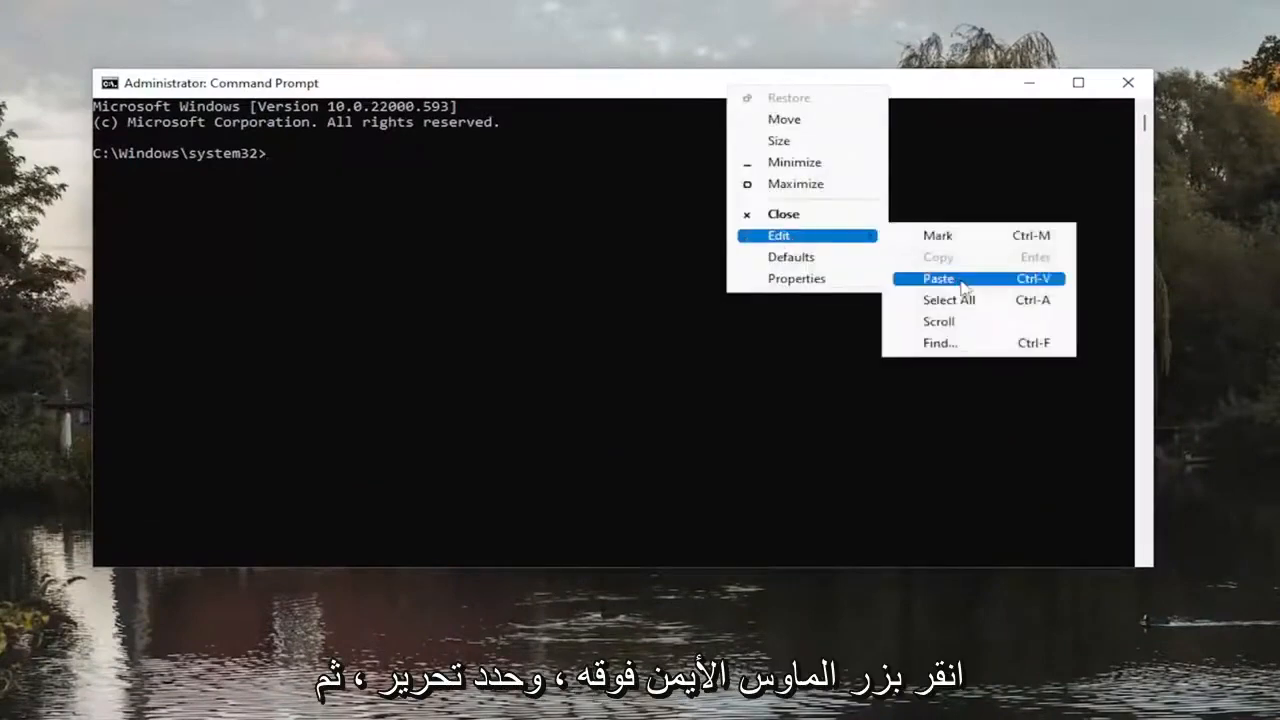
Step: Paste and run sfc /scannow, which finds no integrity violations
left_click(938, 278)
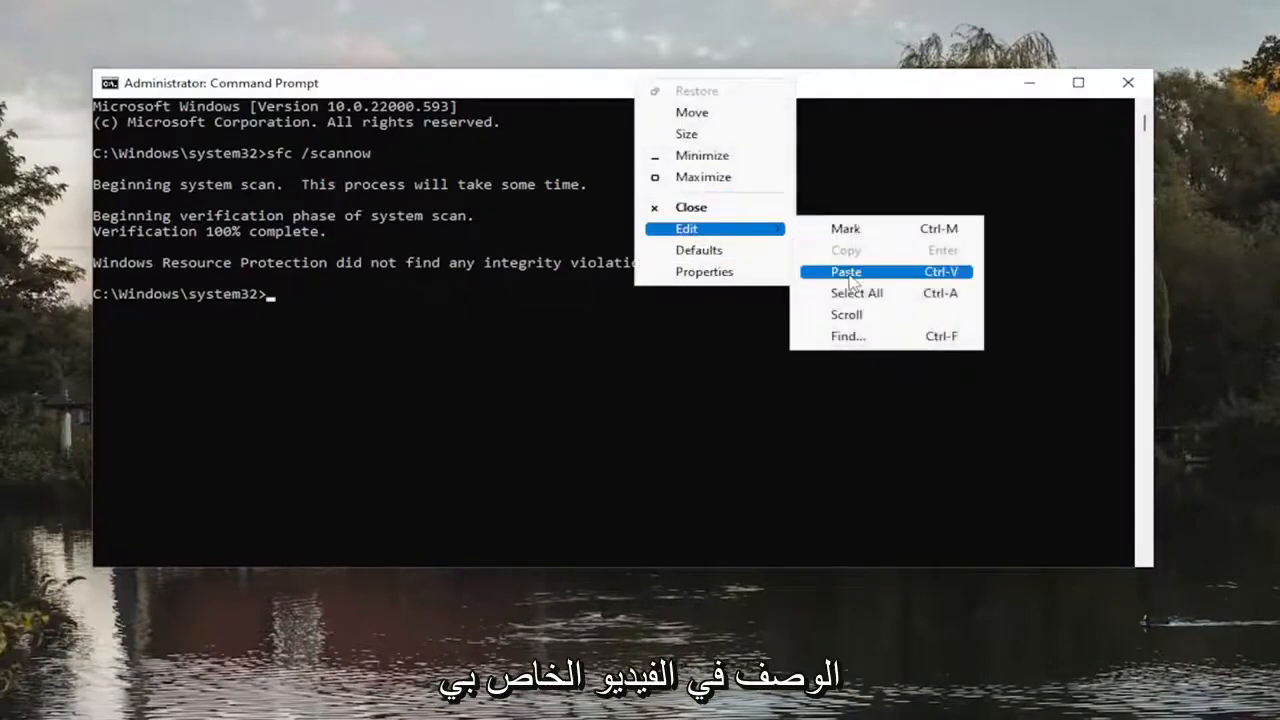
Step: Paste and run DISM /Online /Cleanup-Image /RestoreHealth
left_click(846, 271)
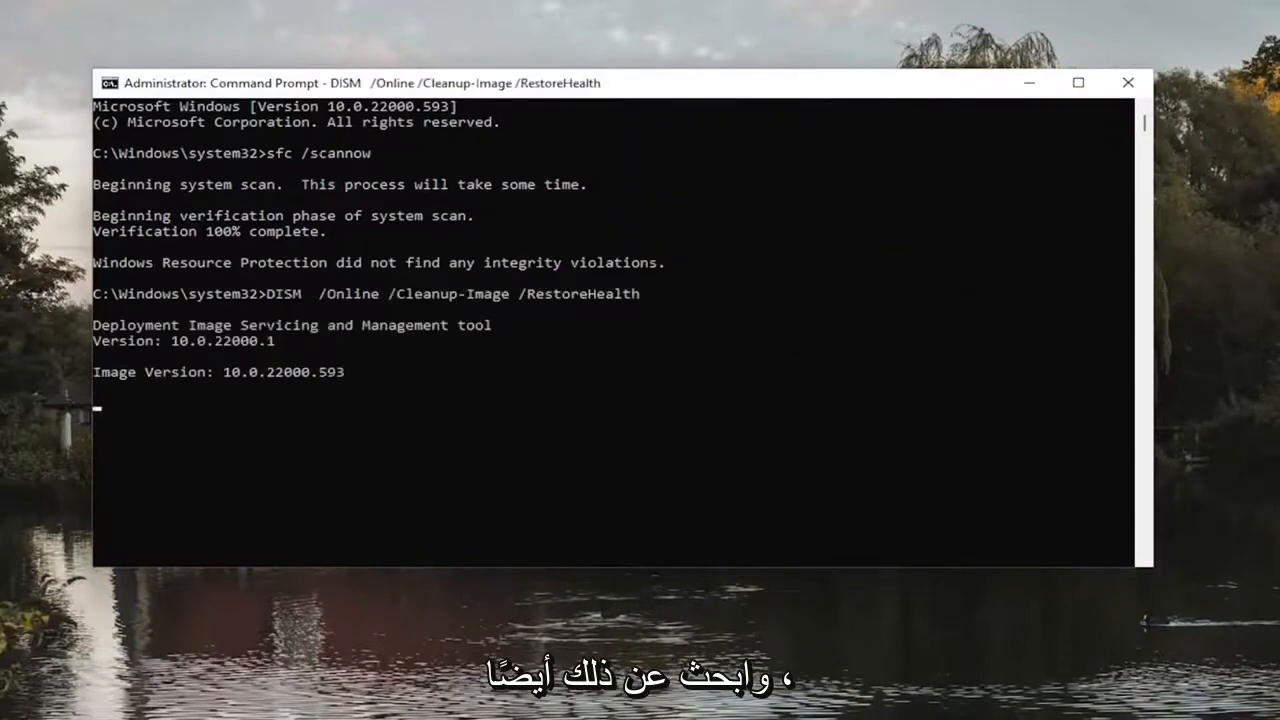